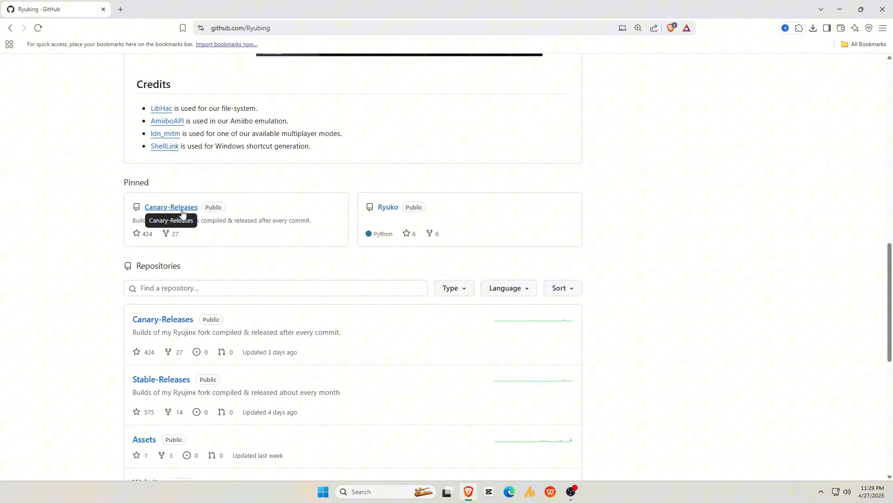
# Step: Download ryujinx-canary-1.3.36-win_x64.zip from the Canary-Releases 1.3.36 release page
pyautogui.click(171, 206)
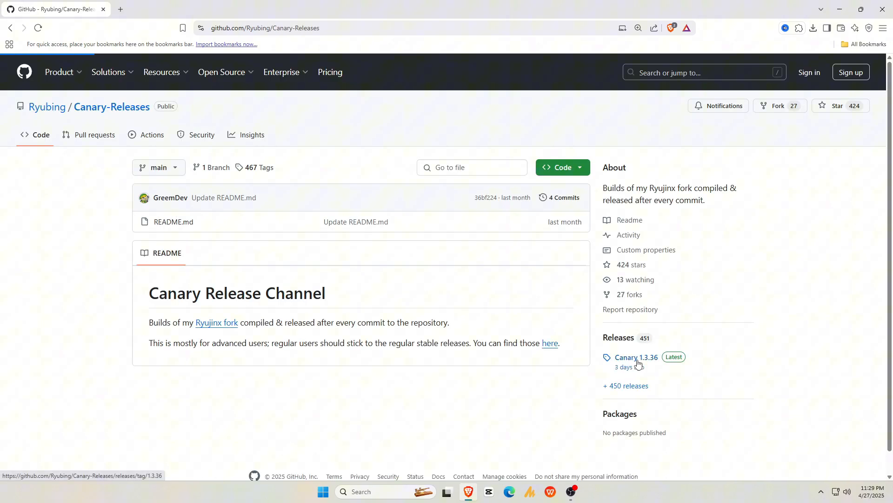
pyautogui.click(636, 357)
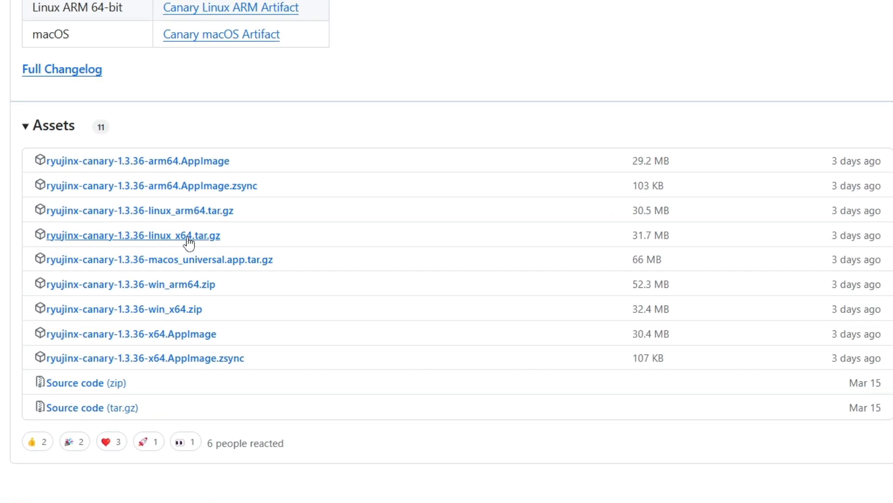
pyautogui.moveTo(185, 288)
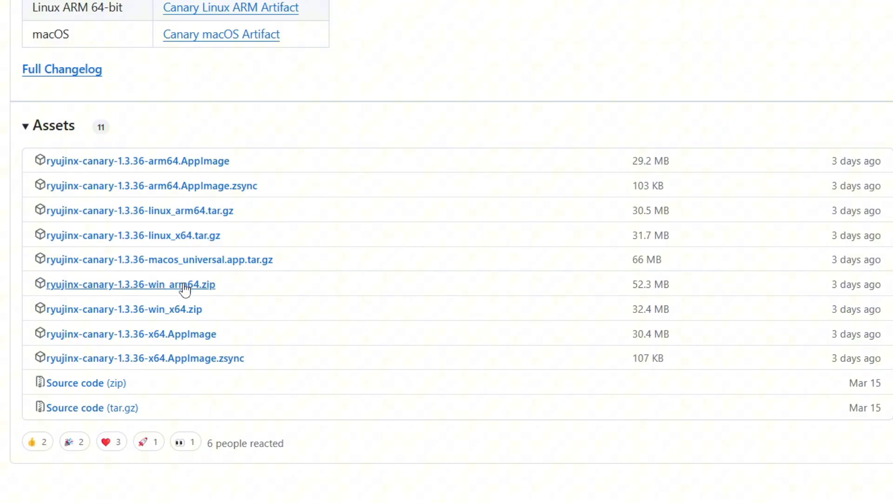
pyautogui.moveTo(166, 309)
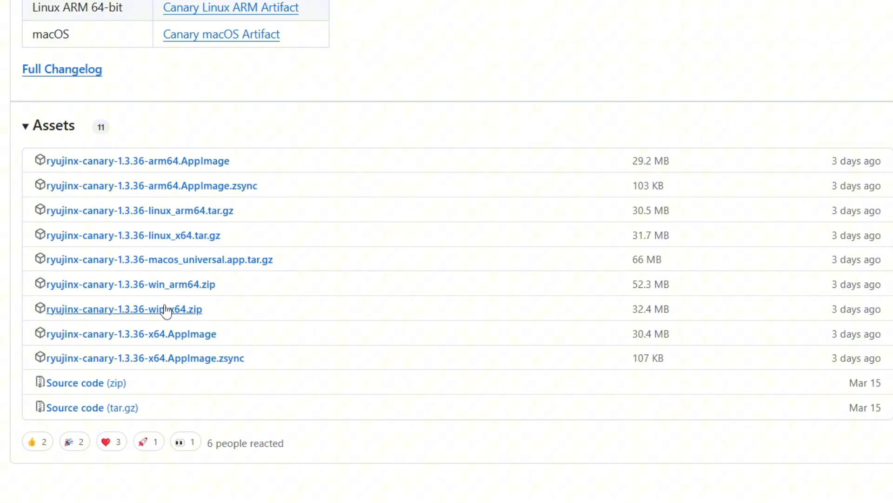
pyautogui.moveTo(175, 312)
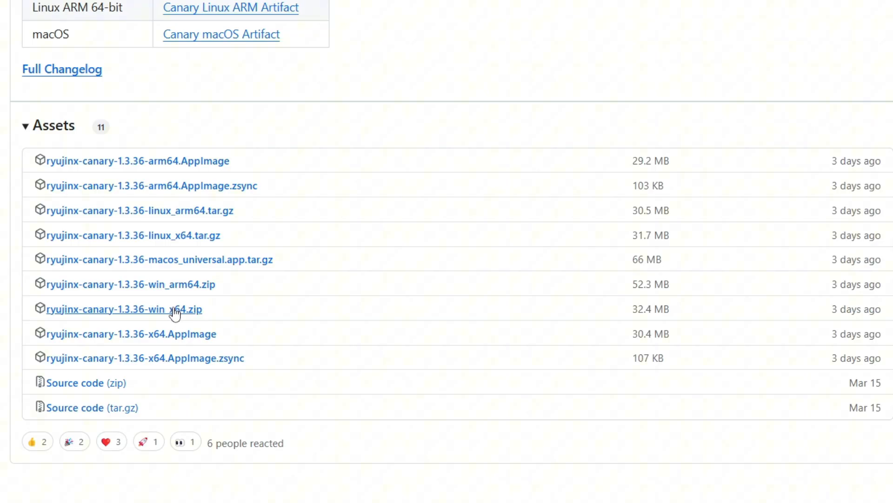
pyautogui.scroll(3)
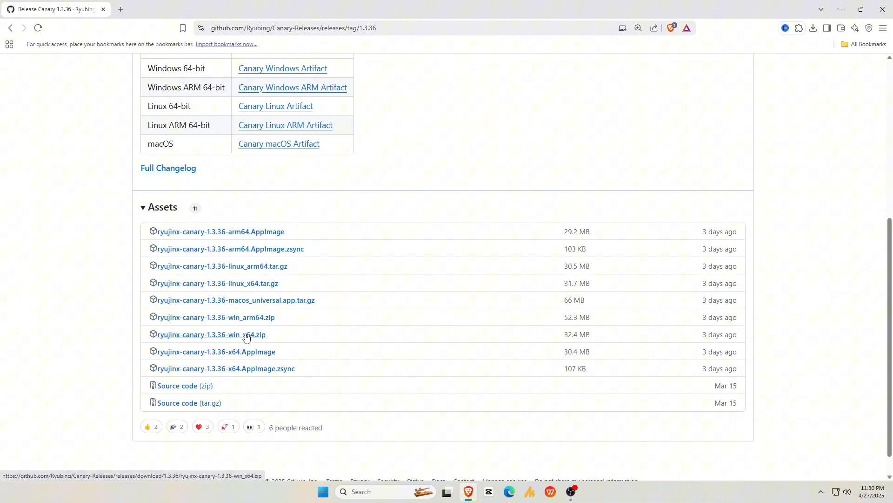
pyautogui.click(210, 334)
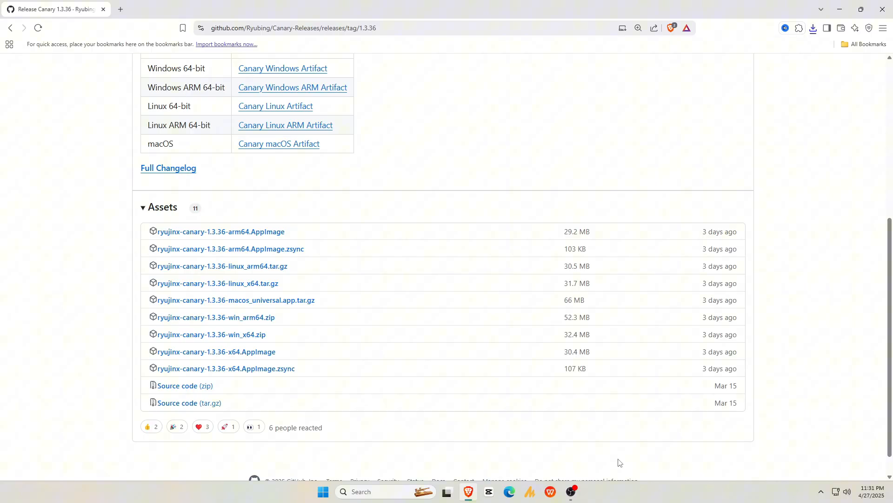
# Step: Extract the Canary zip with 7-Zip into a publish folder and launch Ryujinx from it
pyautogui.click(813, 27)
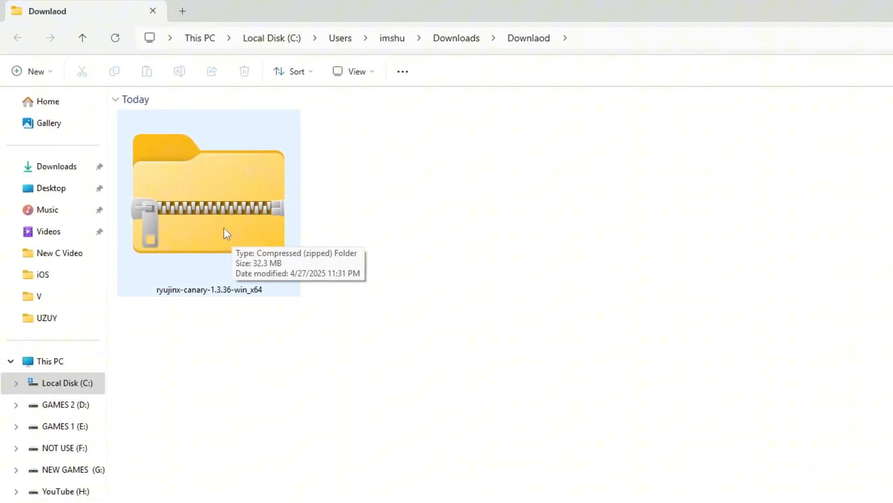
pyautogui.rightClick(208, 199)
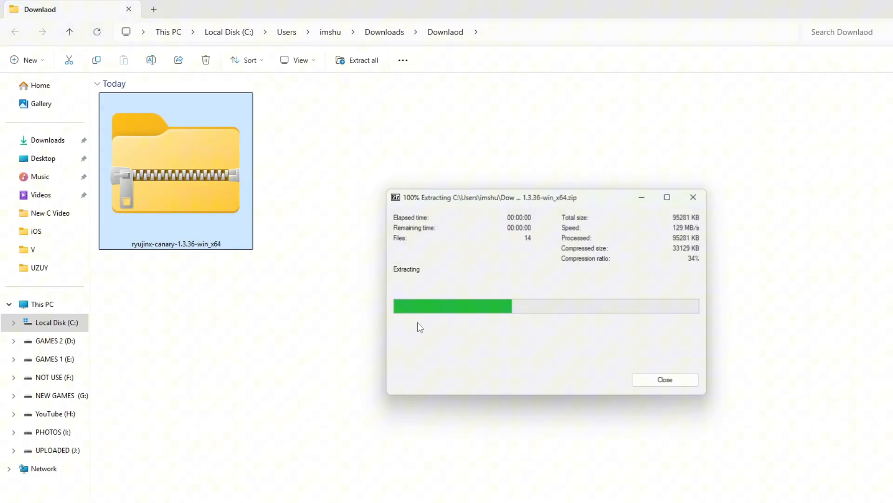
pyautogui.click(664, 380)
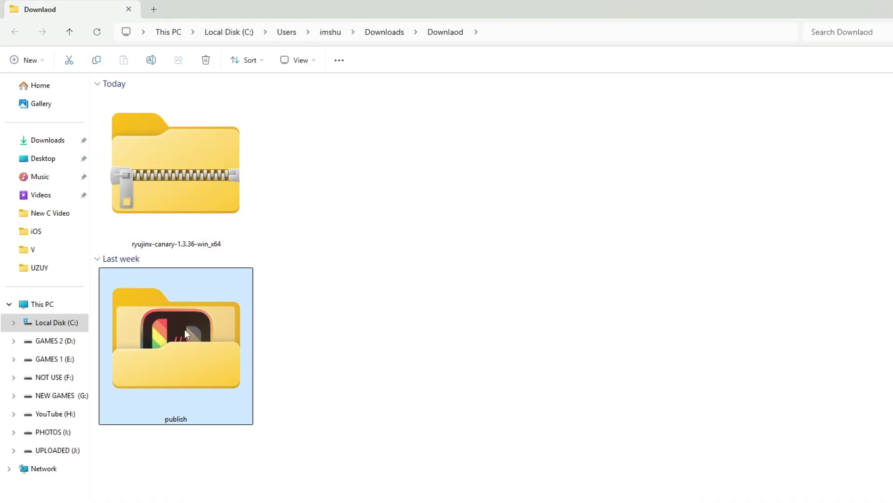
pyautogui.doubleClick(176, 336)
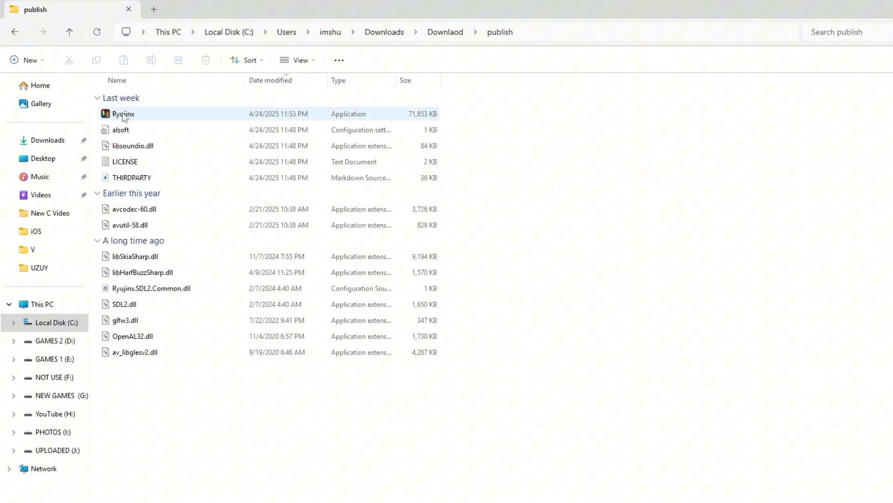
pyautogui.rightClick(123, 113)
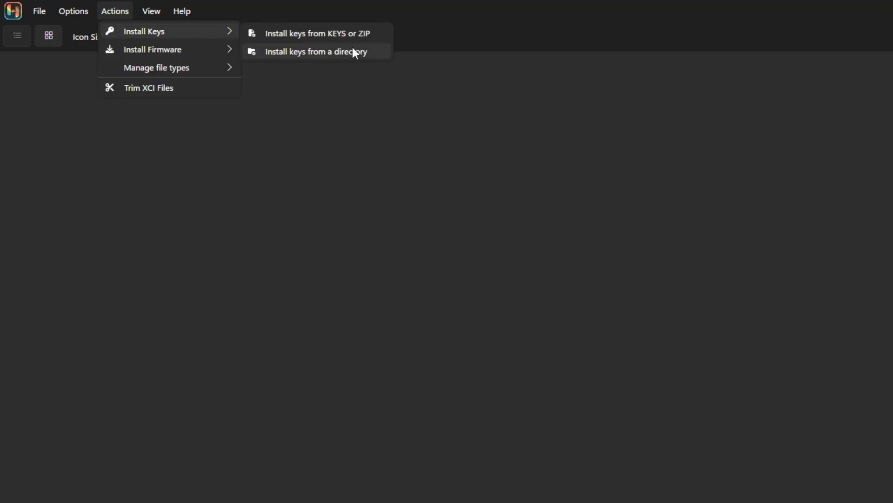
# Step: Install the keys file from the keys folder and confirm with Yes
pyautogui.click(315, 51)
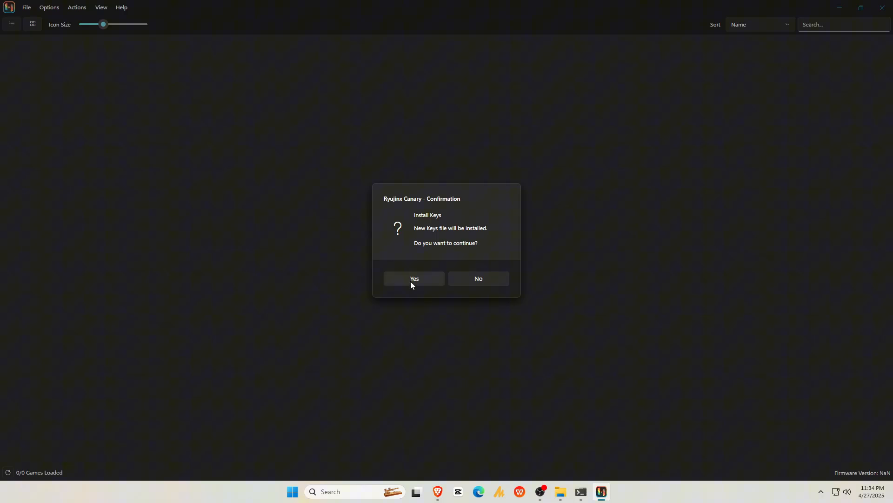
pyautogui.click(115, 10)
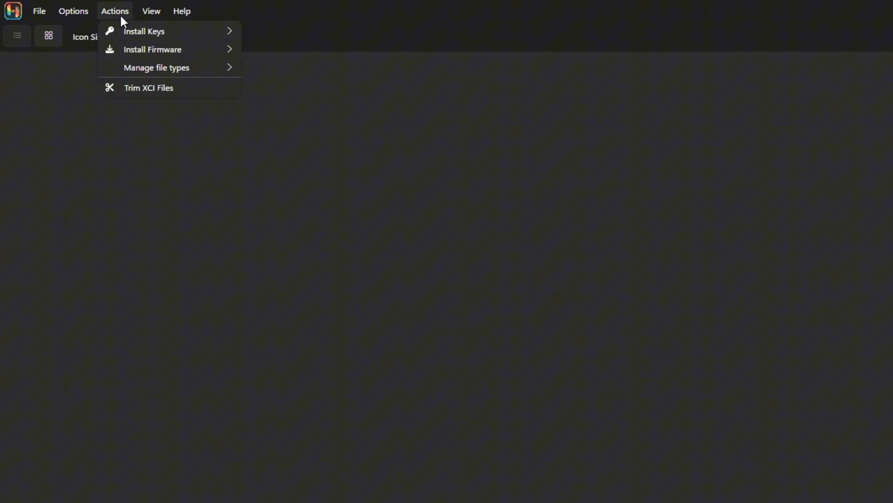
pyautogui.moveTo(152, 49)
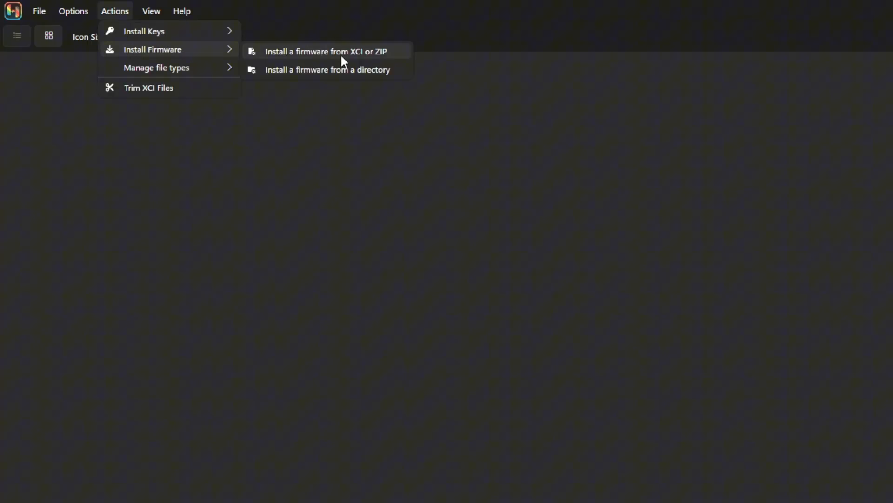
# Step: Install firmware 19.0.1 from the ZIP archive and dismiss the success notice
pyautogui.click(327, 52)
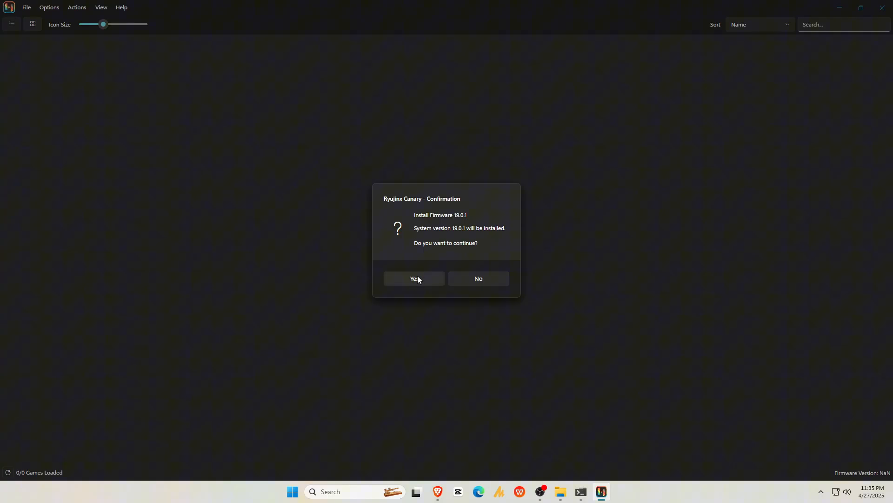
pyautogui.click(414, 279)
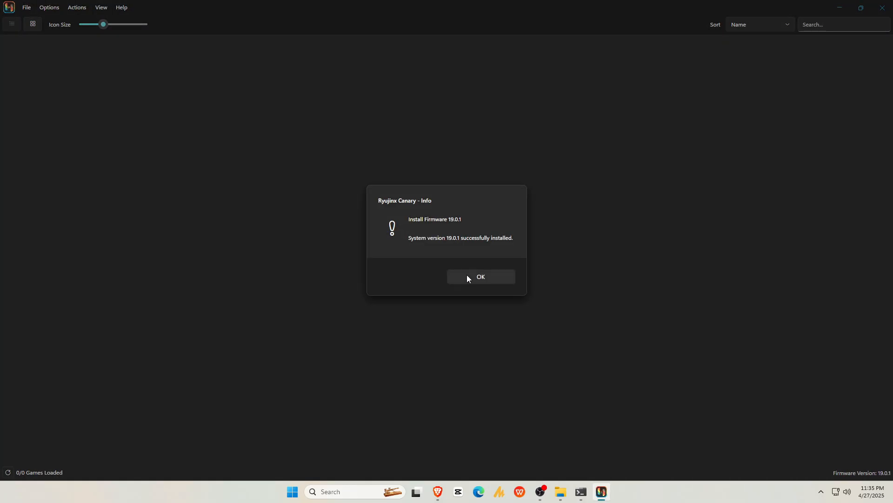
pyautogui.click(73, 11)
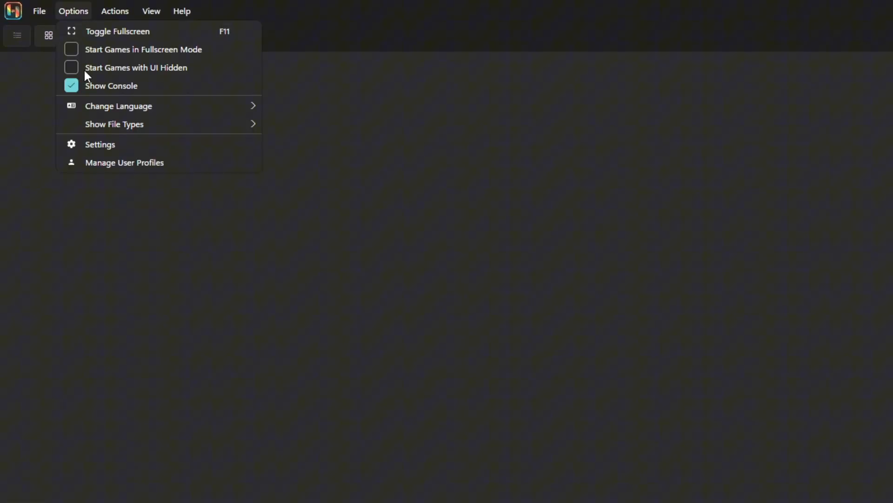
# Step: Add the games folder under Game Directories so all 12 games, including Hollow Knight, load
pyautogui.click(100, 145)
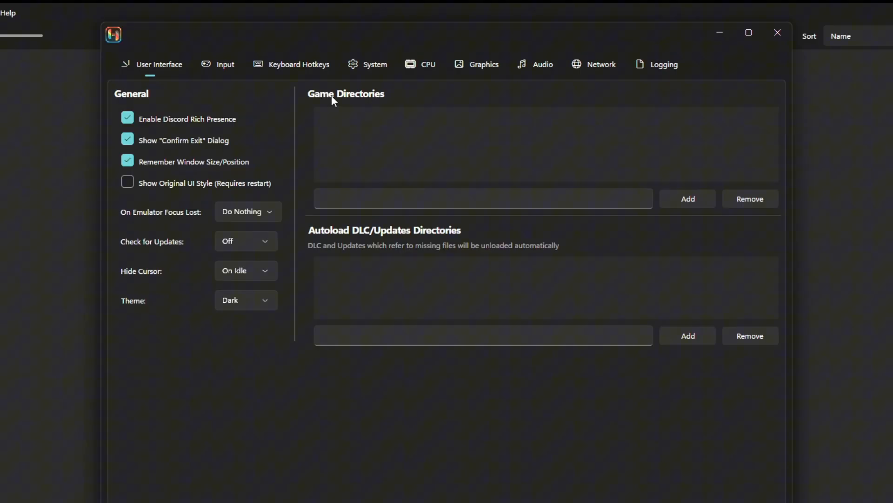
pyautogui.moveTo(359, 104)
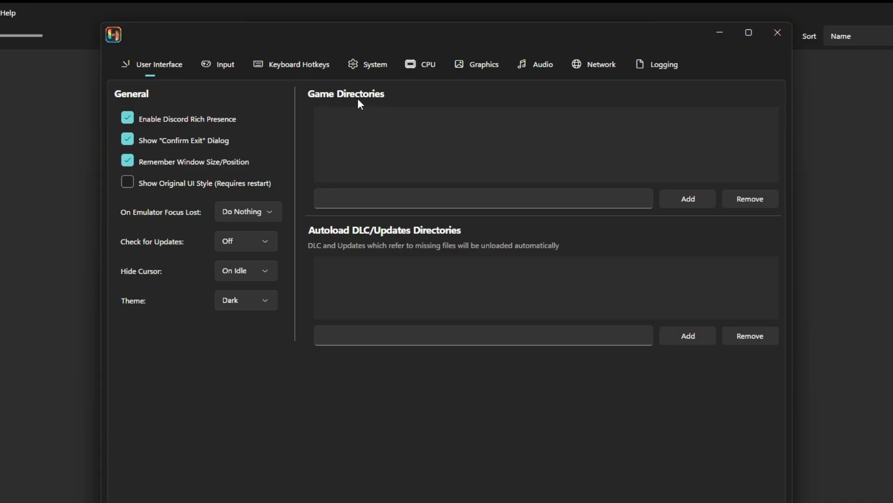
pyautogui.moveTo(292, 234)
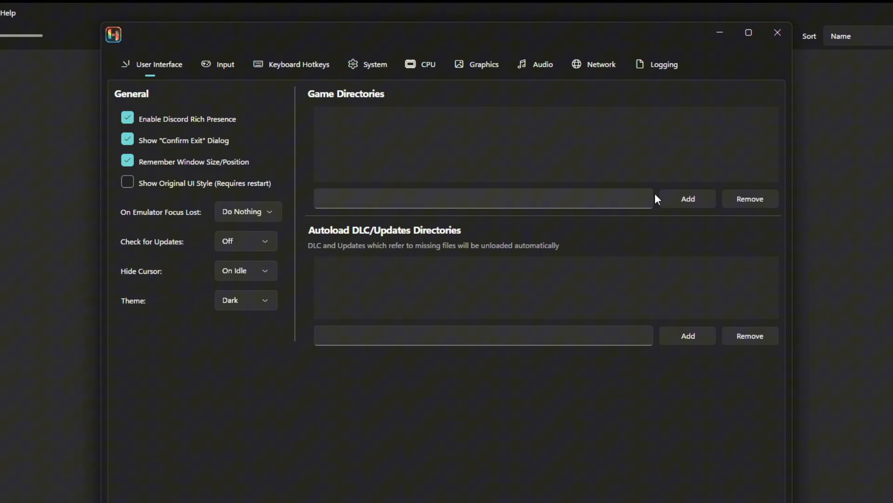
pyautogui.click(687, 198)
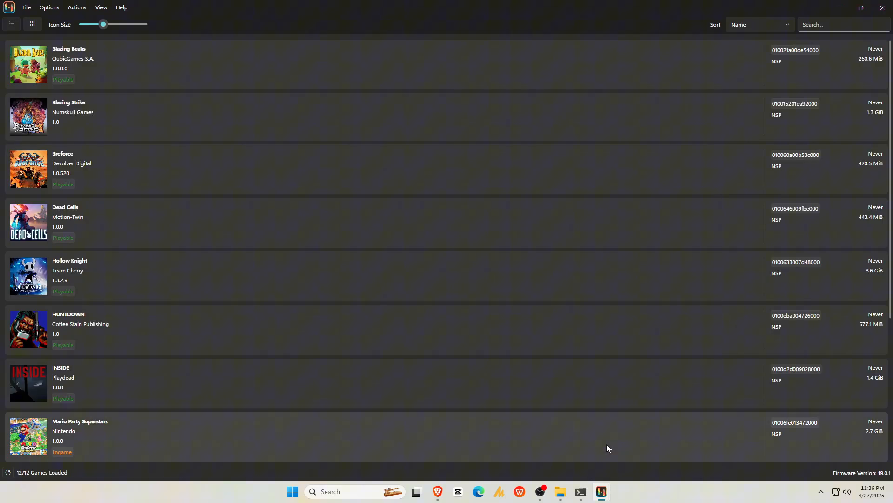
pyautogui.moveTo(67, 363)
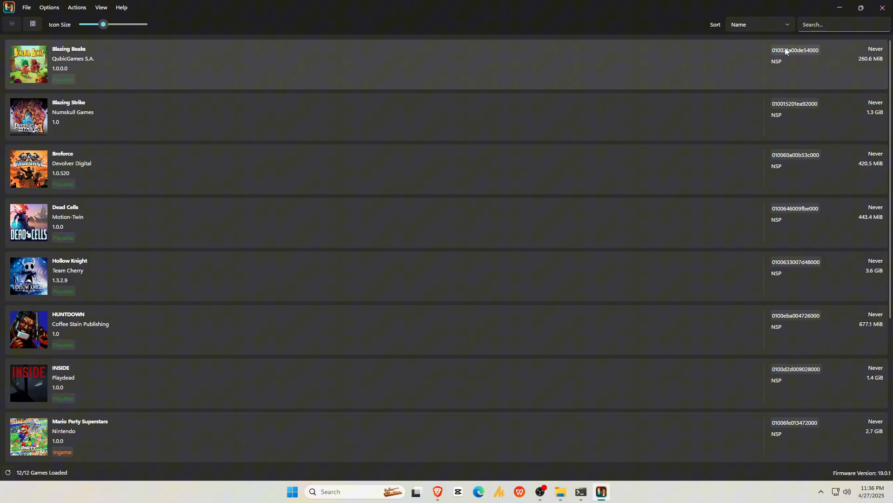
pyautogui.moveTo(494, 60)
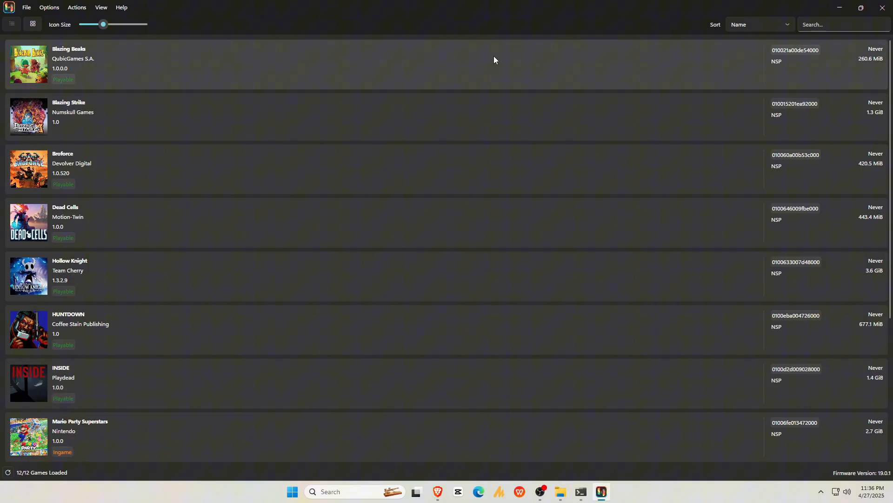
# Step: Switch the library to grid view and drag Icon Size to its maximum
pyautogui.click(33, 23)
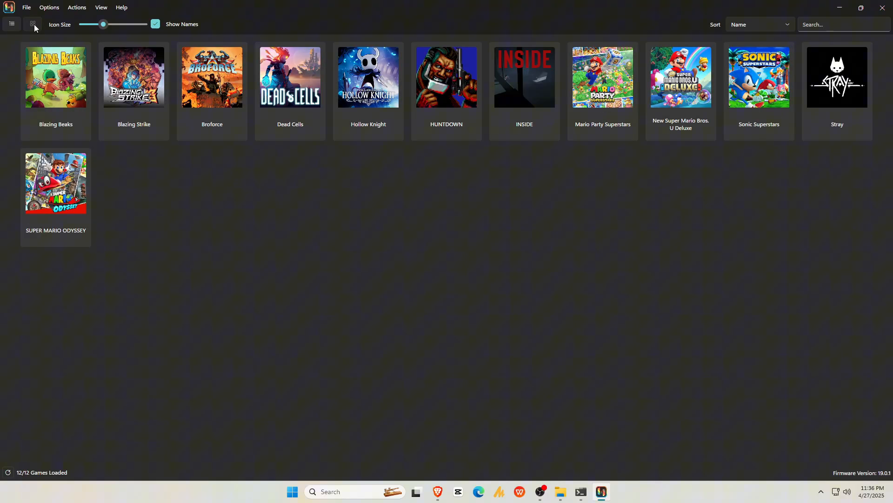
pyautogui.moveTo(103, 24)
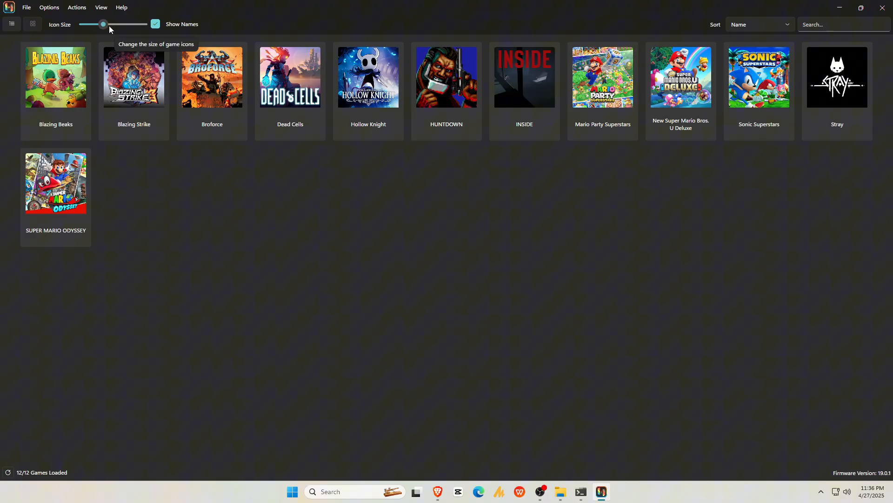
pyautogui.moveTo(104, 24); pyautogui.dragTo(143, 24)
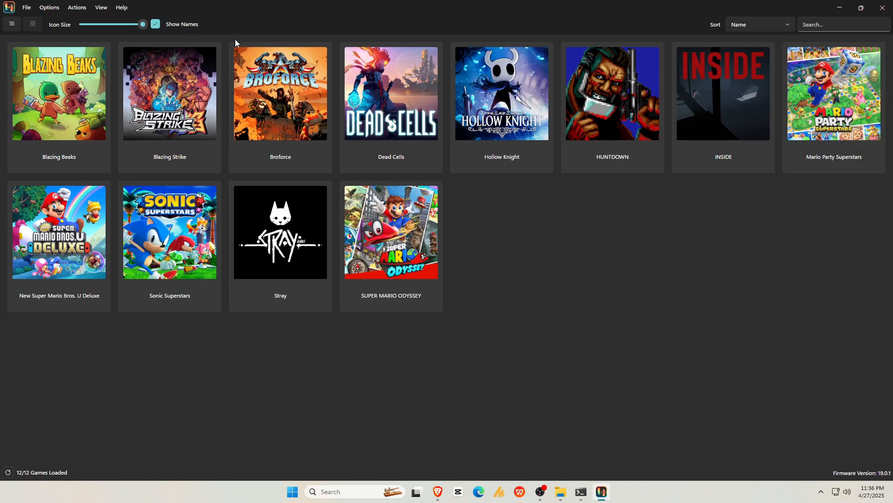
pyautogui.moveTo(261, 32)
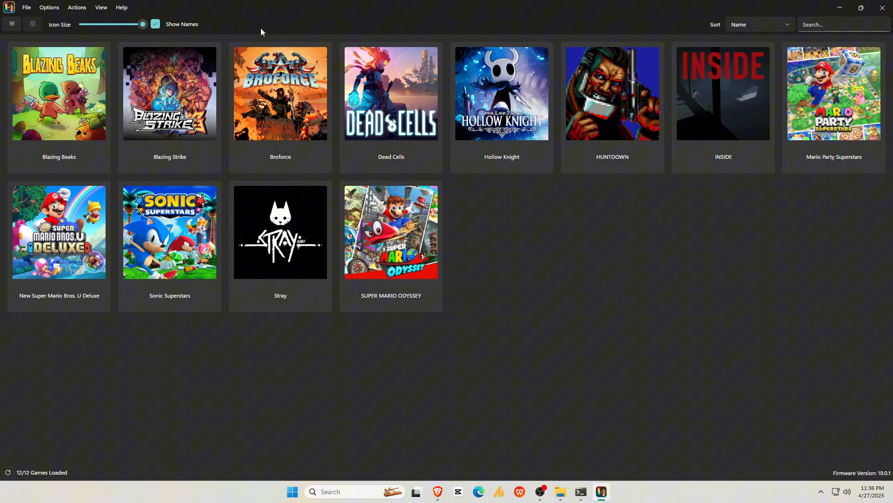
# Step: Open Options > Settings and keep the User Interface theme on Dark
pyautogui.click(49, 7)
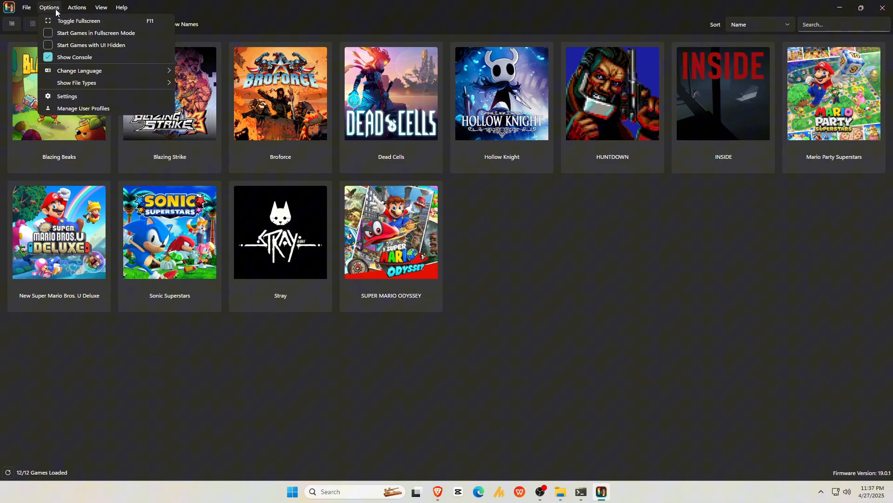
pyautogui.click(67, 96)
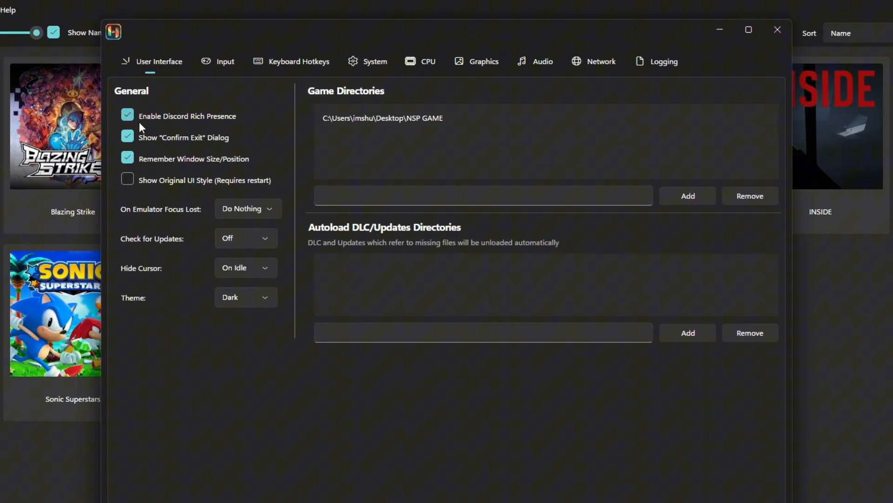
pyautogui.click(245, 297)
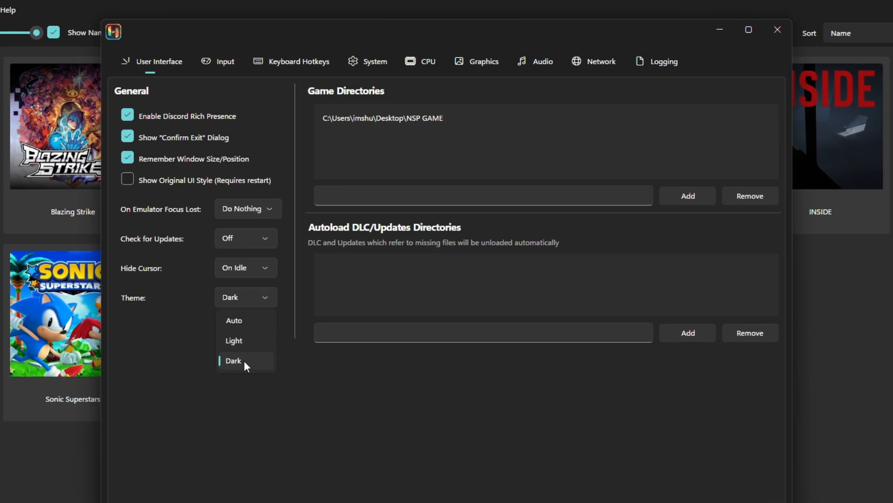
pyautogui.click(233, 340)
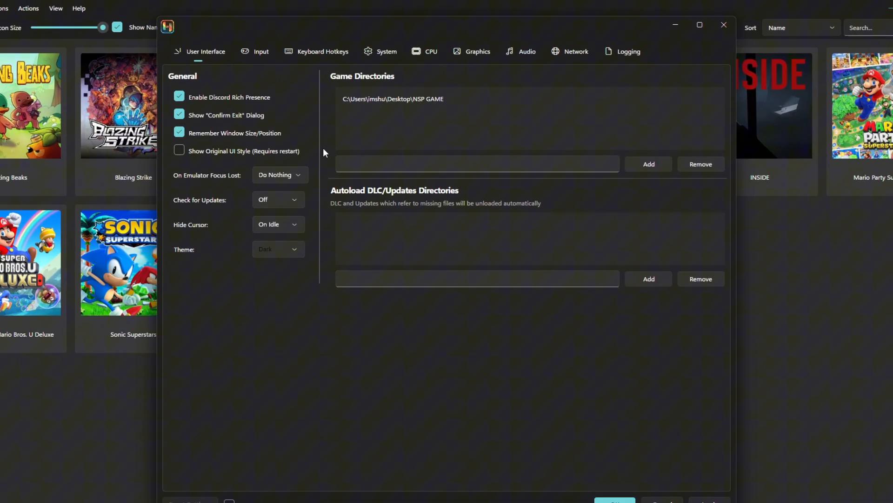
# Step: Review Player 1 input (All keyboards, JoyCon Pair) unchanged, then view Keyboard Hotkeys
pyautogui.click(260, 51)
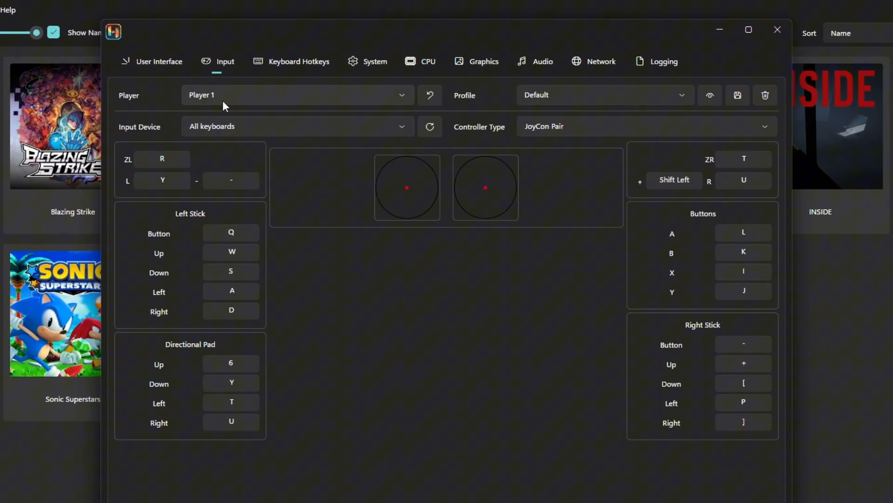
pyautogui.click(297, 94)
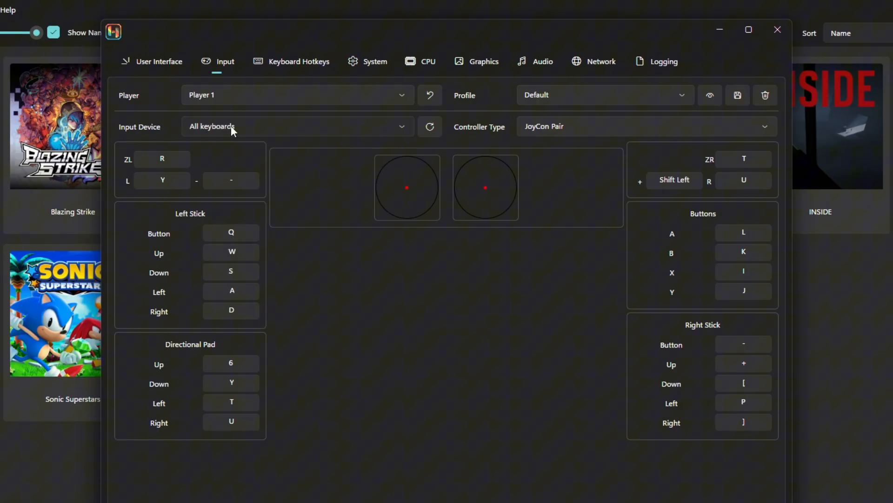
pyautogui.click(297, 126)
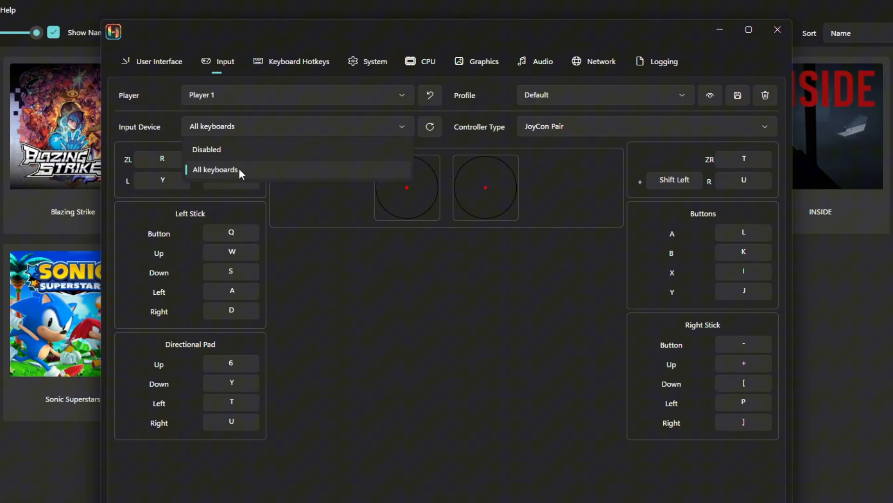
pyautogui.click(215, 170)
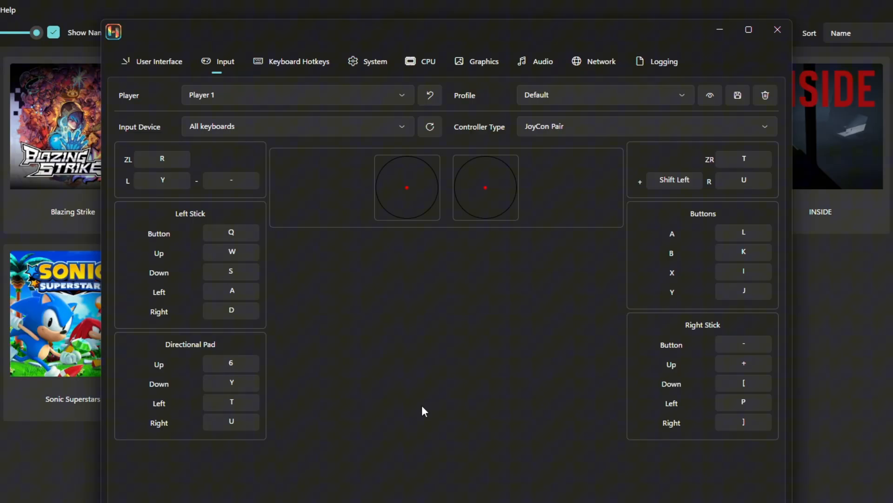
pyautogui.moveTo(618, 226)
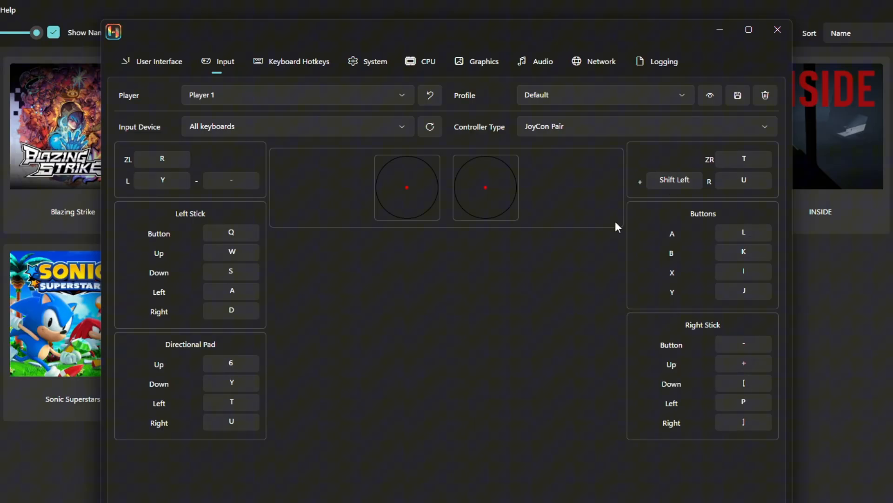
pyautogui.click(646, 126)
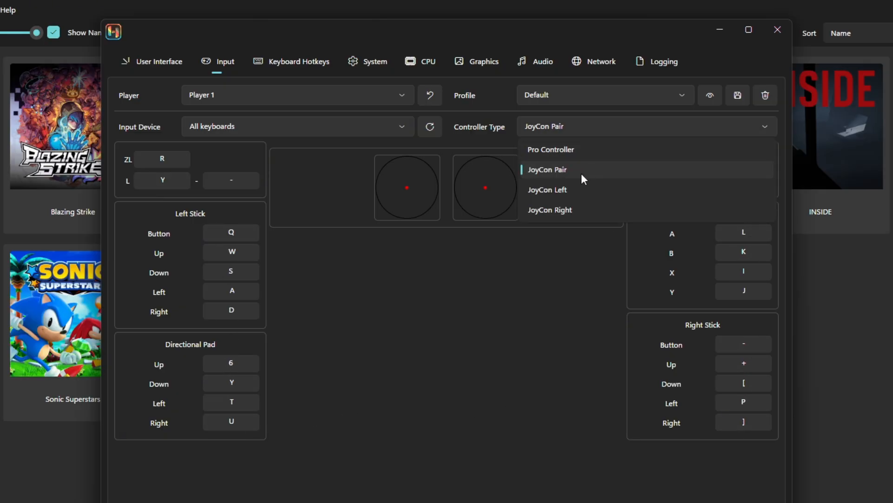
pyautogui.moveTo(576, 239)
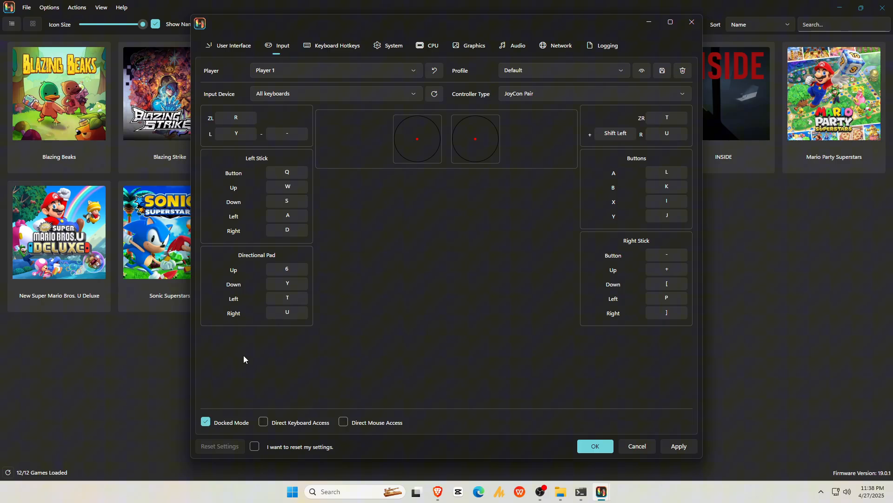
pyautogui.click(337, 45)
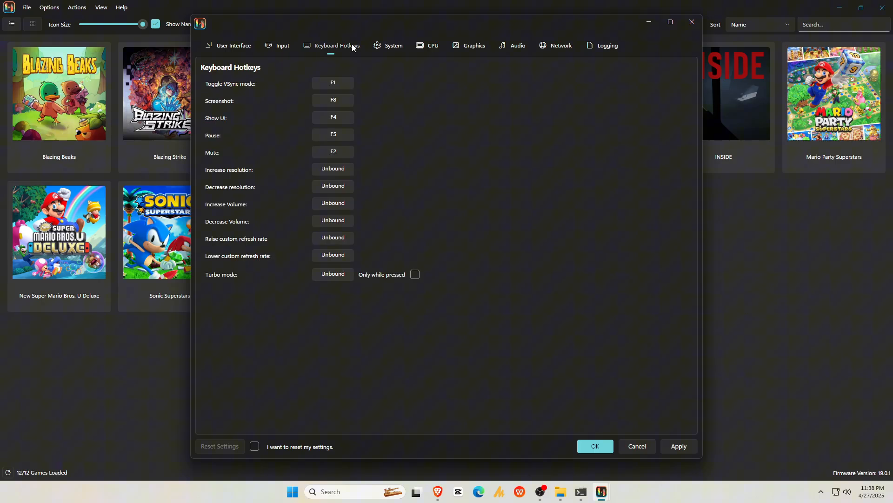
pyautogui.moveTo(332, 274)
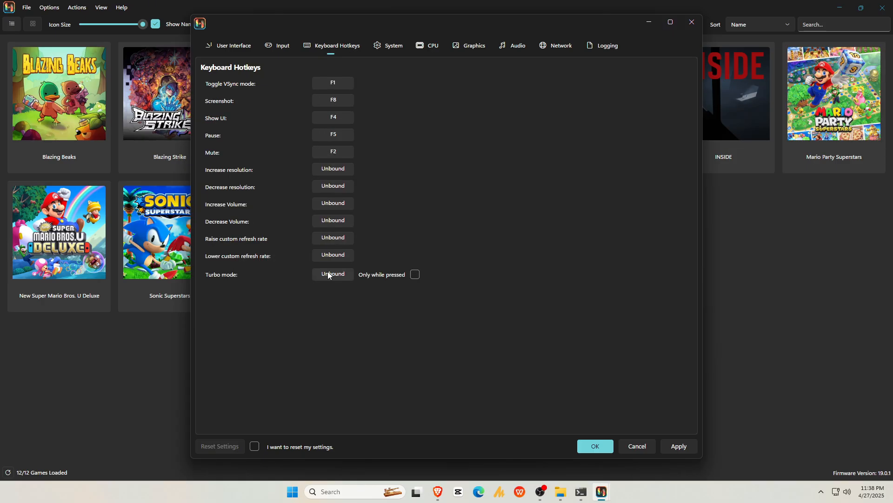
# Step: Enable Match System Time and set DRAM size to 8GiB in System settings
pyautogui.click(393, 45)
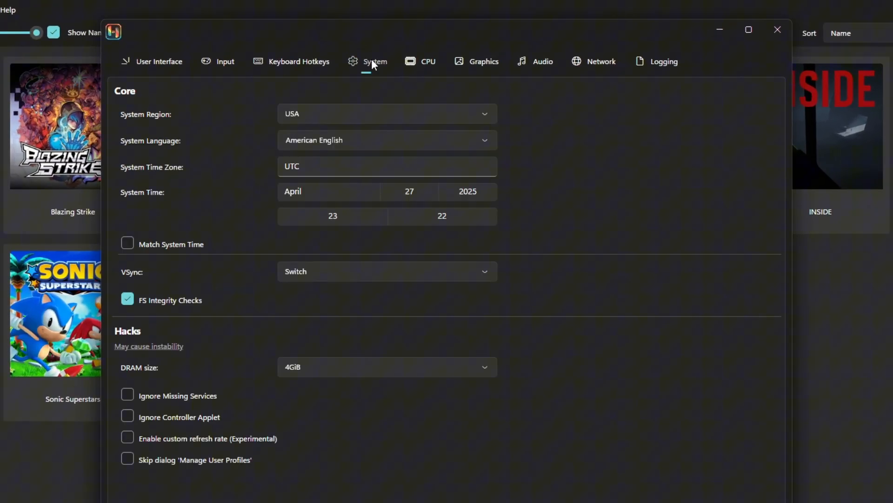
pyautogui.moveTo(343, 121)
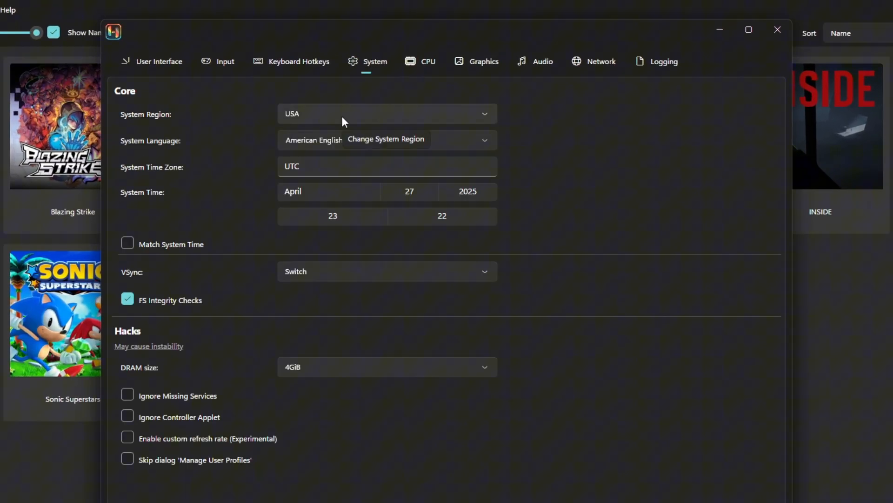
pyautogui.moveTo(127, 244)
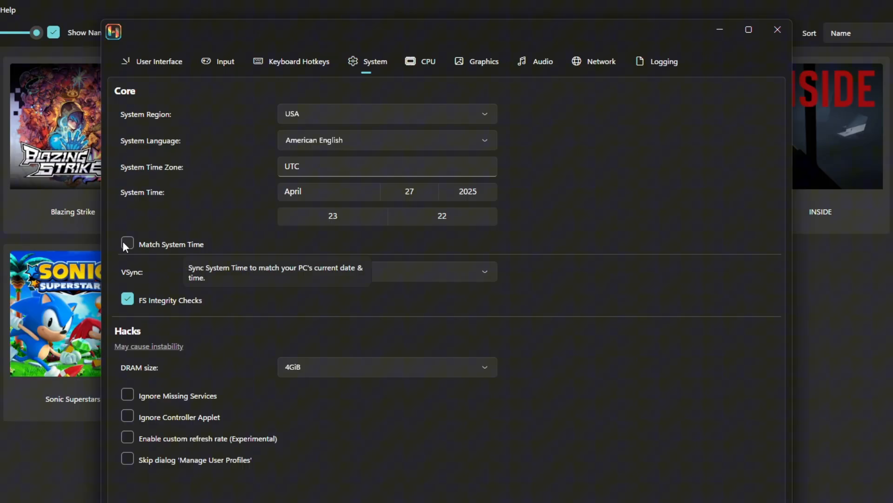
pyautogui.click(127, 244)
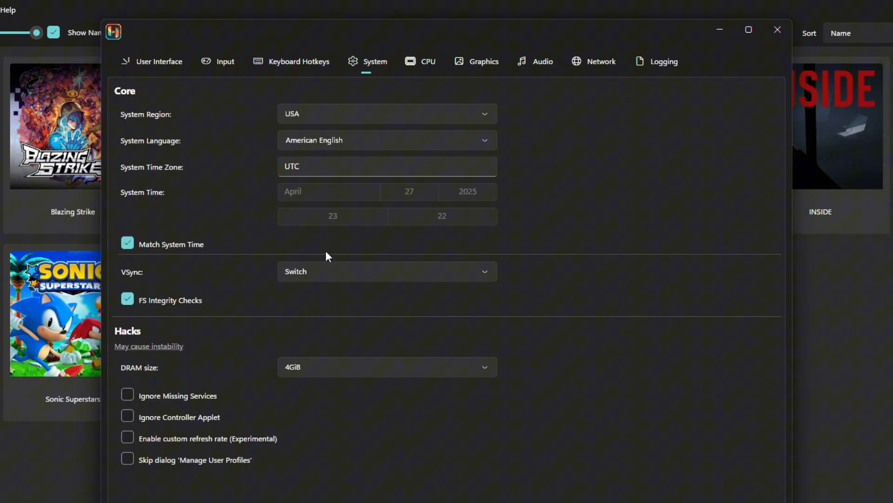
pyautogui.click(386, 367)
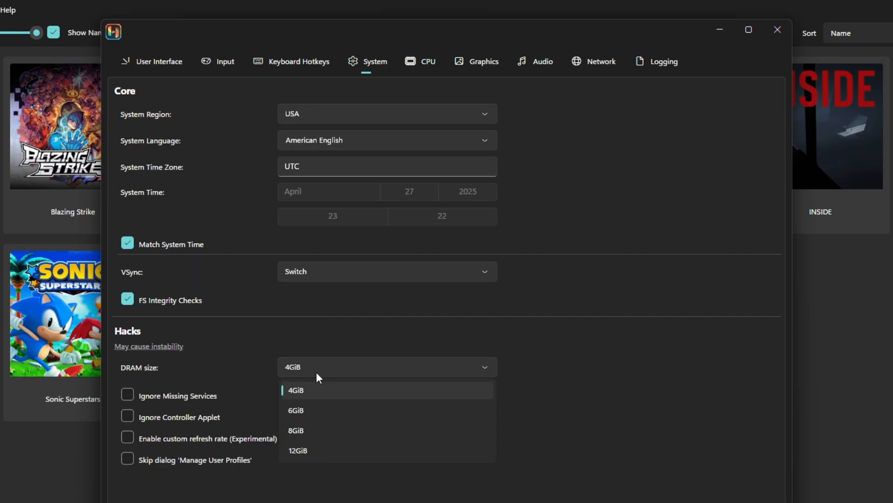
pyautogui.click(296, 429)
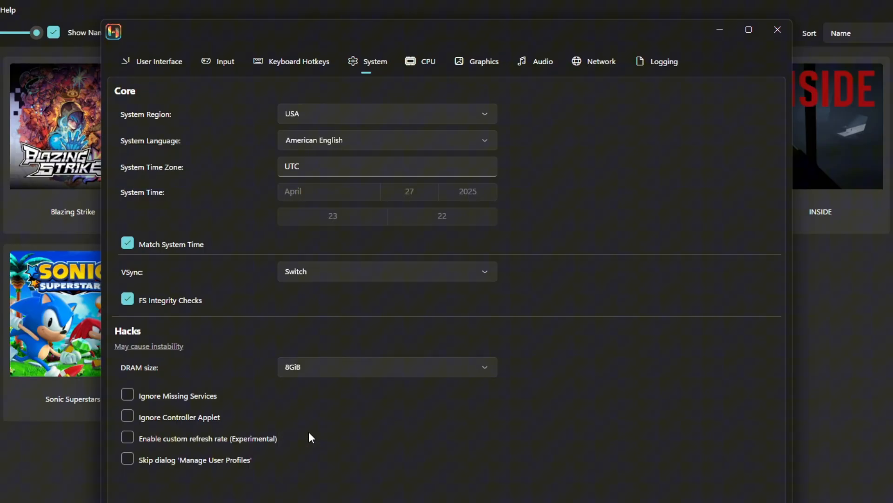
# Step: Enable Low-power PPTC cache and keep Memory Manager Mode on Host Unchecked
pyautogui.click(428, 61)
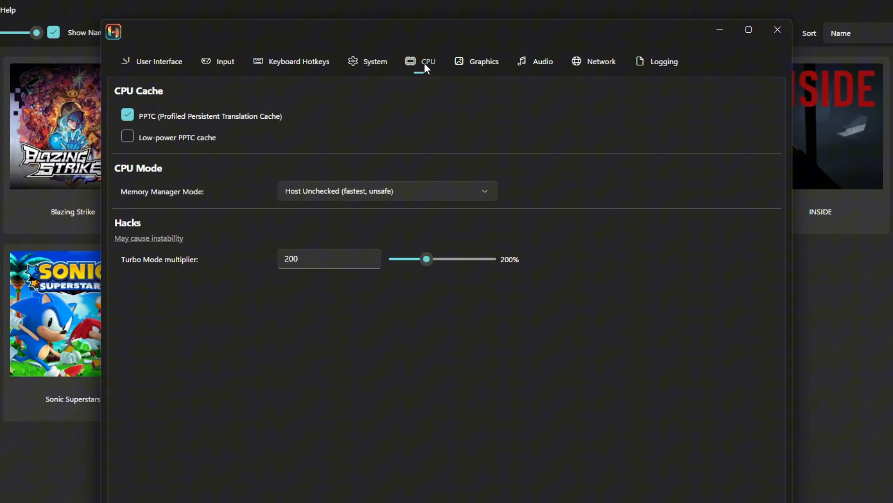
pyautogui.moveTo(224, 124)
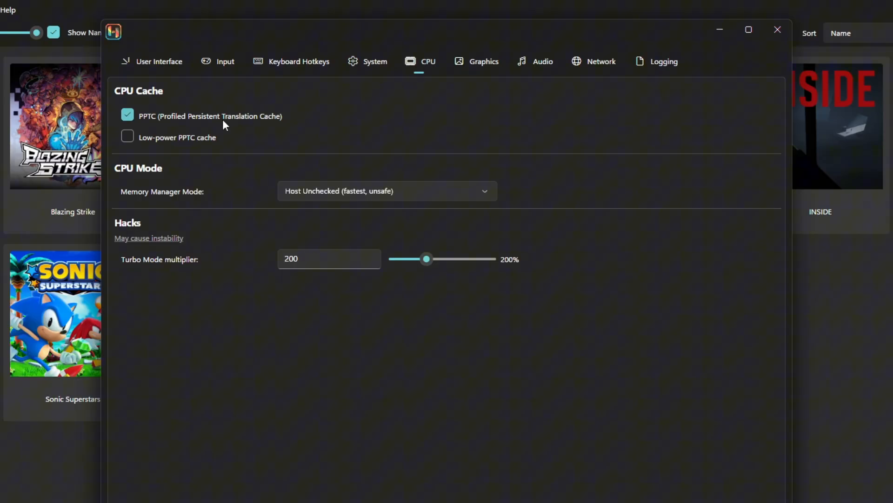
pyautogui.click(127, 137)
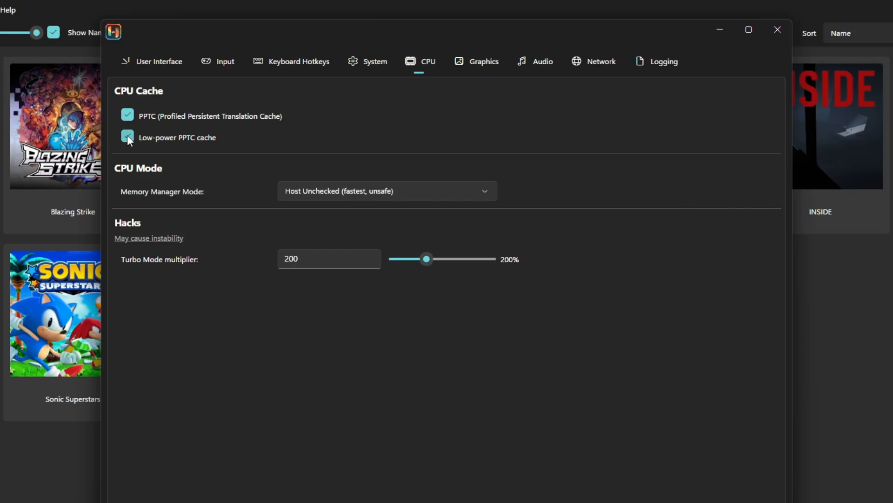
pyautogui.click(387, 191)
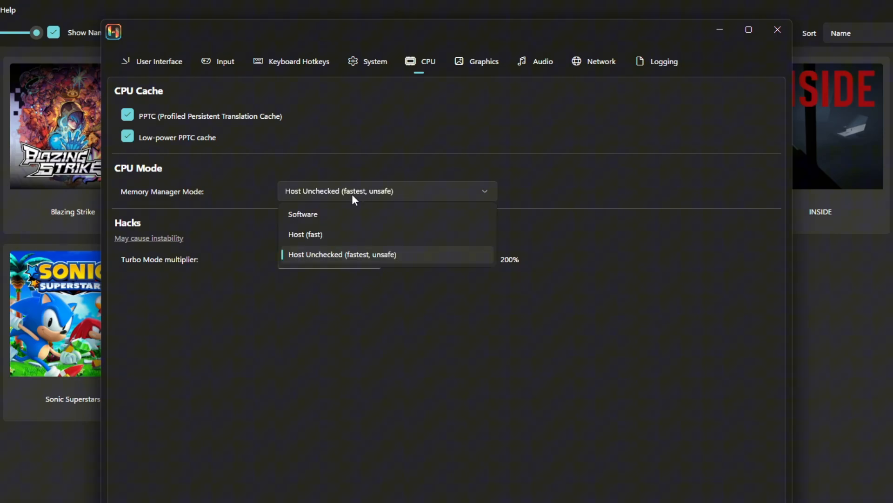
pyautogui.click(342, 254)
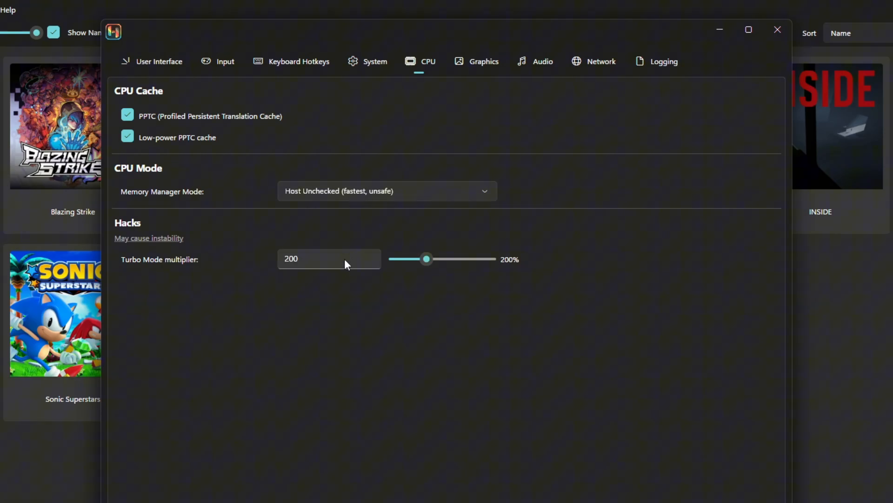
pyautogui.moveTo(365, 229)
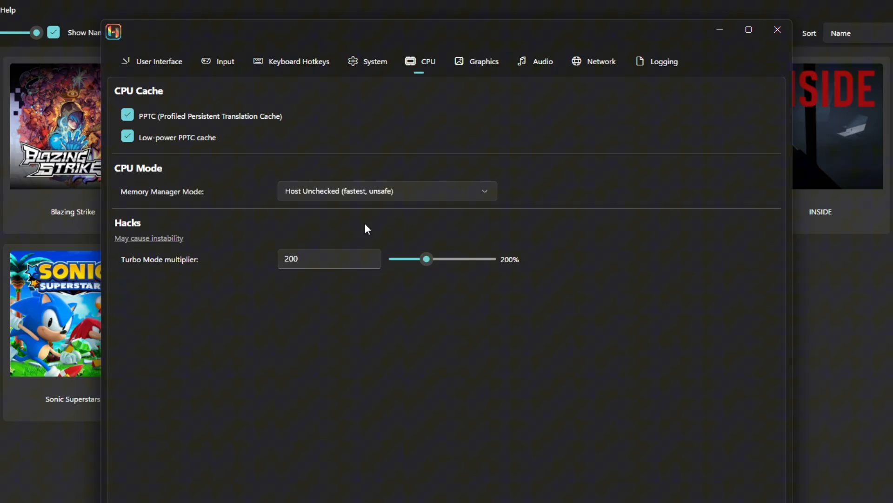
# Step: In Graphics settings, enable texture recompression and set resolution scale to 2x
pyautogui.click(484, 61)
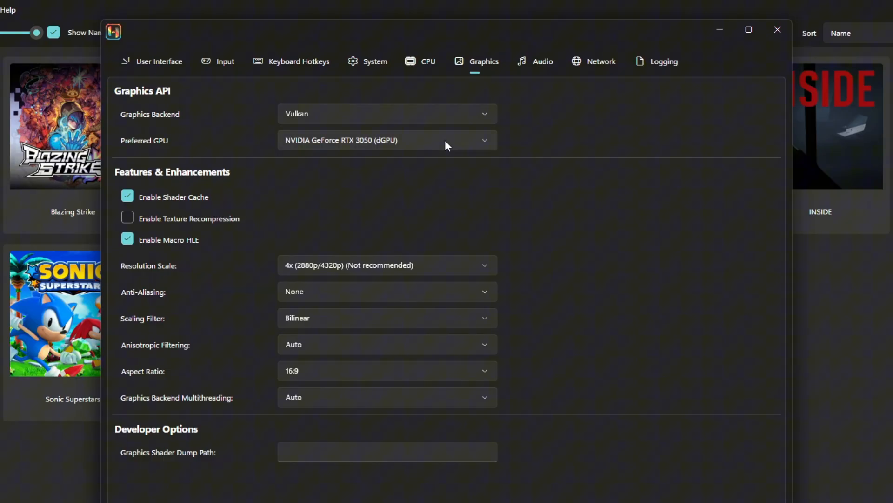
pyautogui.moveTo(353, 143)
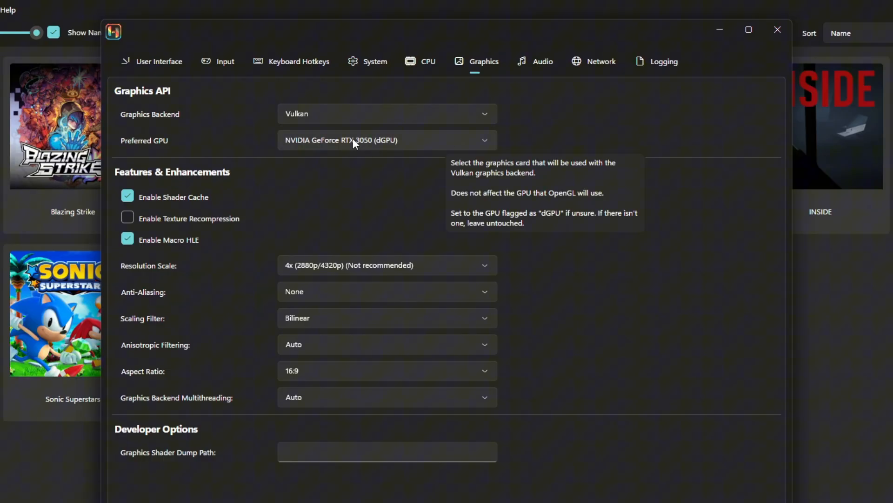
pyautogui.moveTo(127, 219)
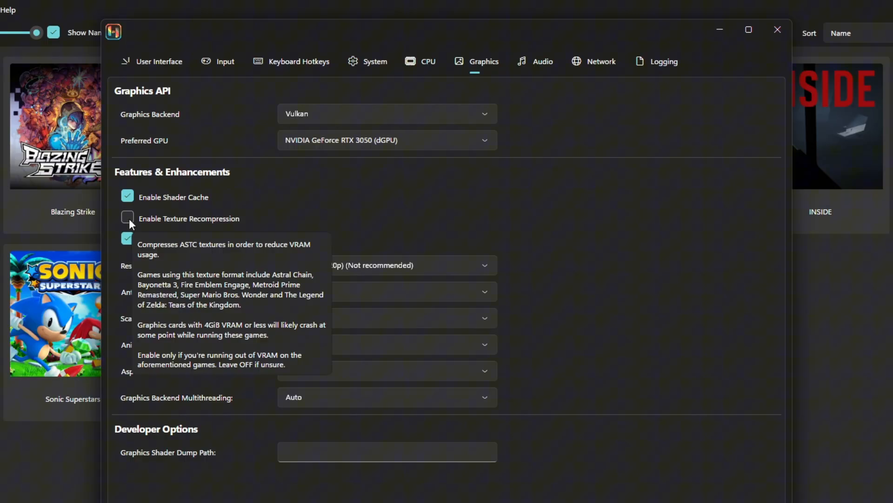
pyautogui.click(127, 218)
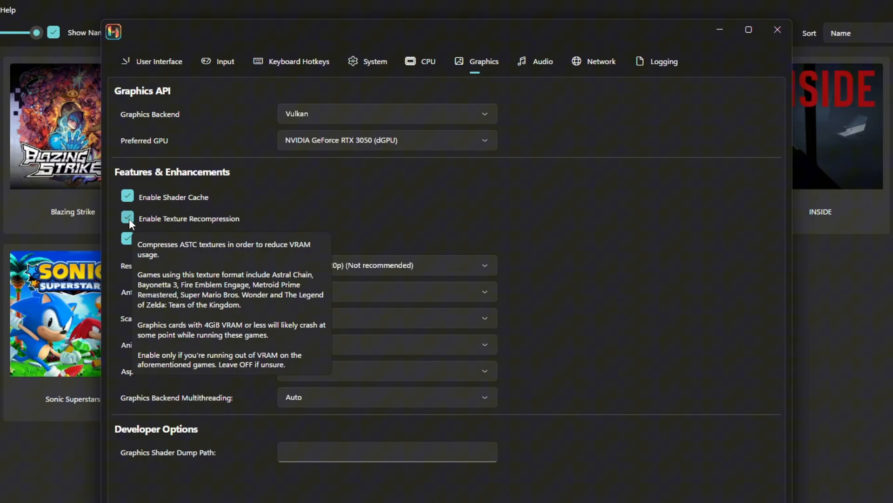
pyautogui.moveTo(254, 227)
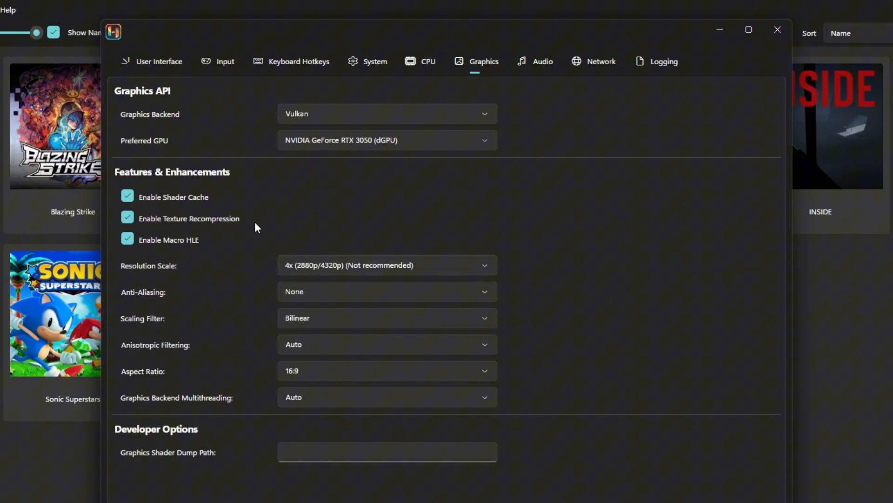
pyautogui.click(387, 264)
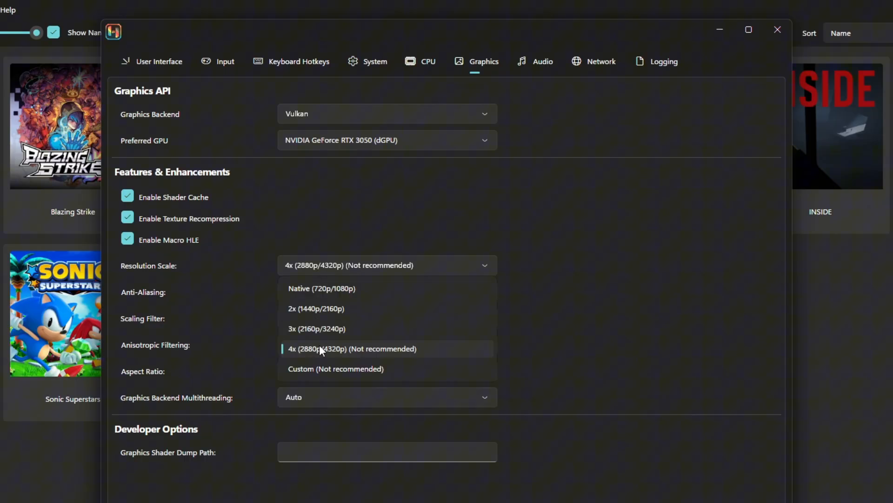
pyautogui.click(316, 308)
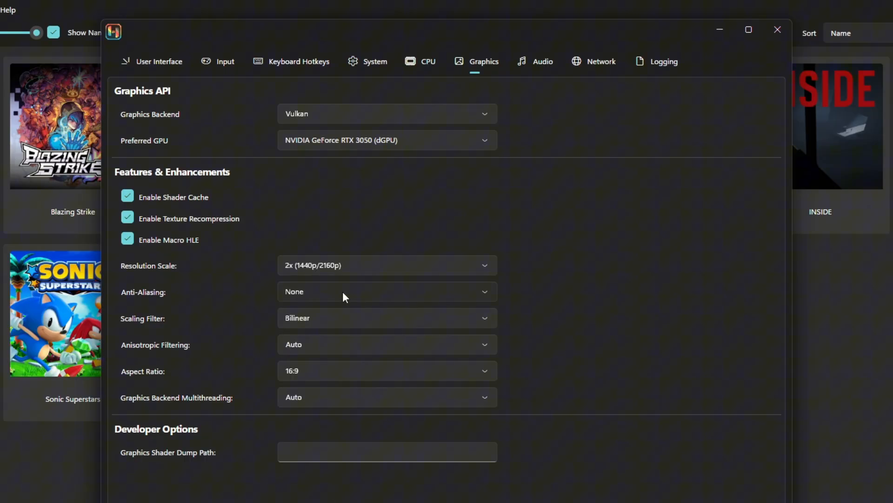
# Step: Set FXAA anti-aliasing, keep Bilinear filtering, stretch to fit window, and save
pyautogui.click(387, 291)
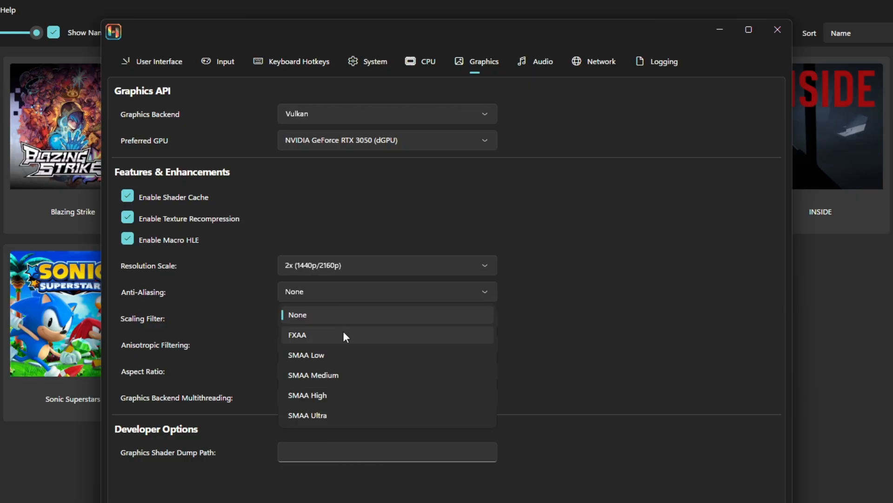
pyautogui.click(298, 334)
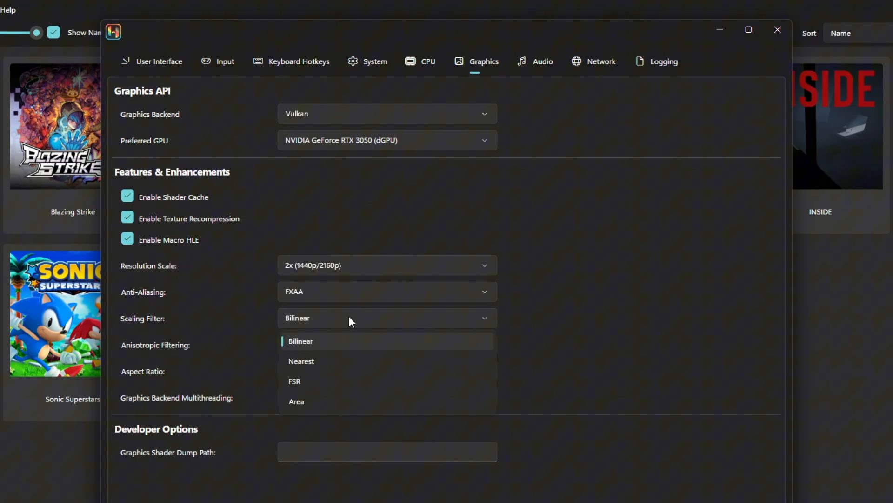
pyautogui.click(386, 345)
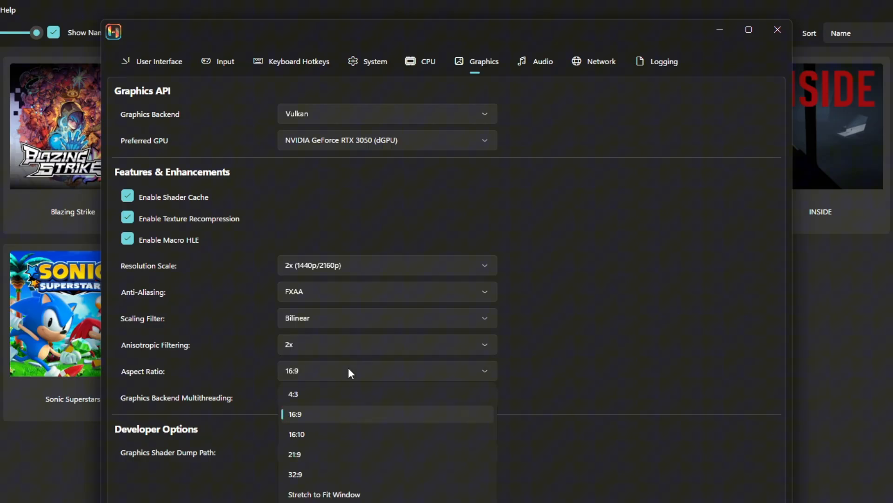
pyautogui.moveTo(340, 494)
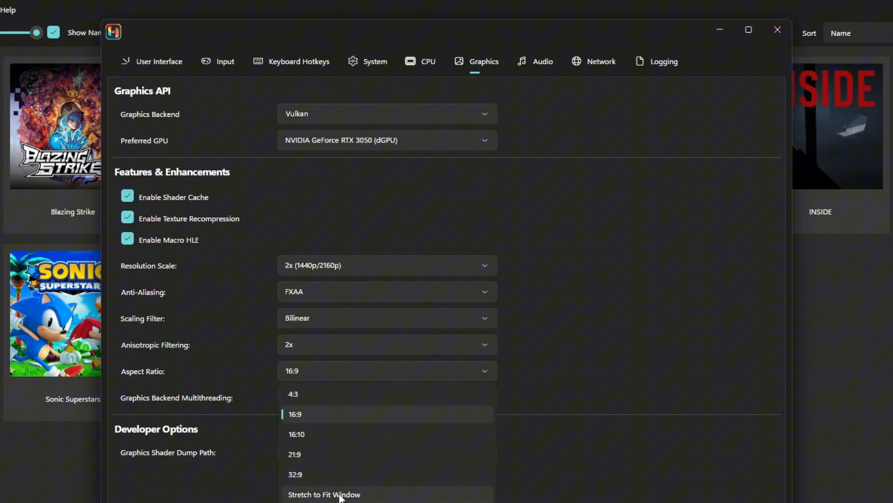
pyautogui.click(324, 494)
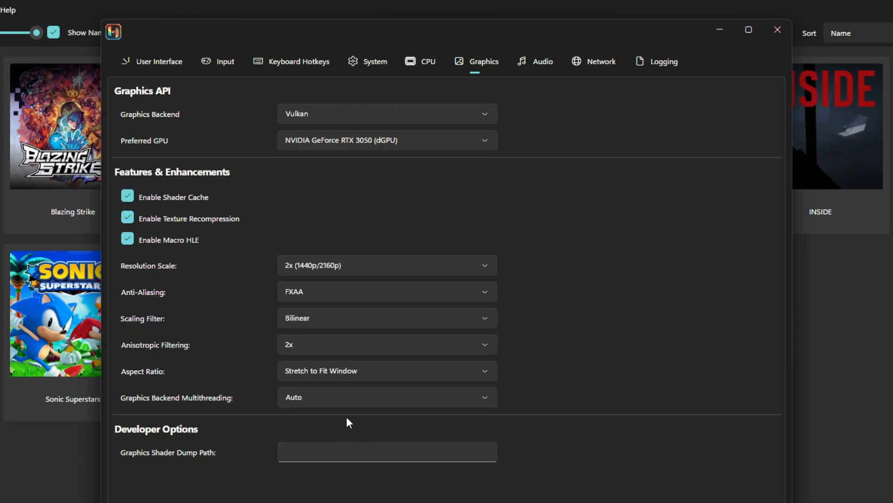
pyautogui.click(777, 29)
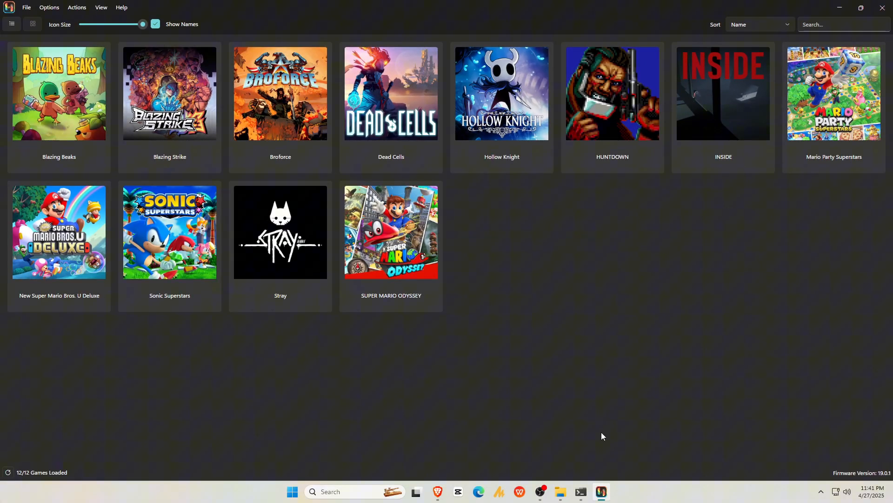
# Step: Launch Hollow Knight from the library and move the knight left
pyautogui.doubleClick(501, 94)
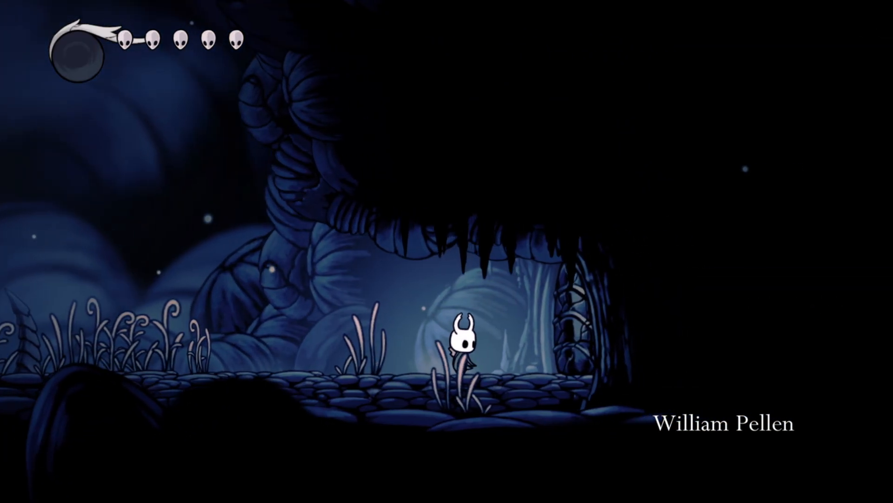
pyautogui.press('Left')
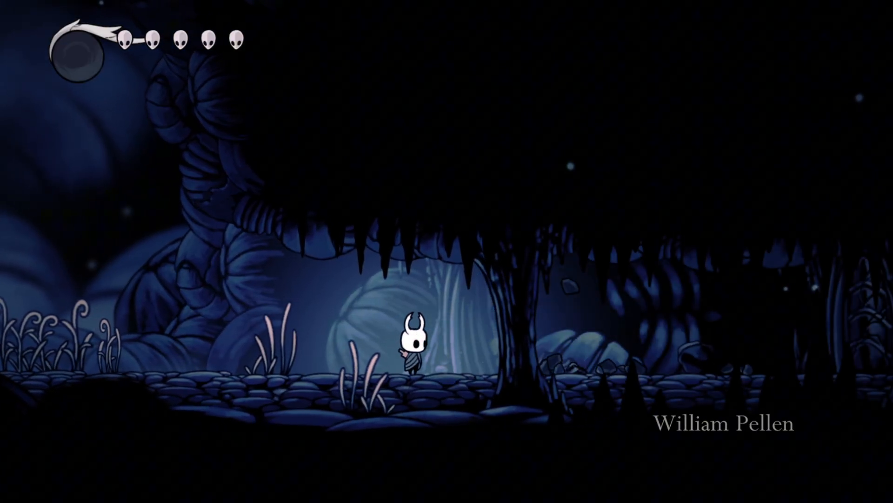